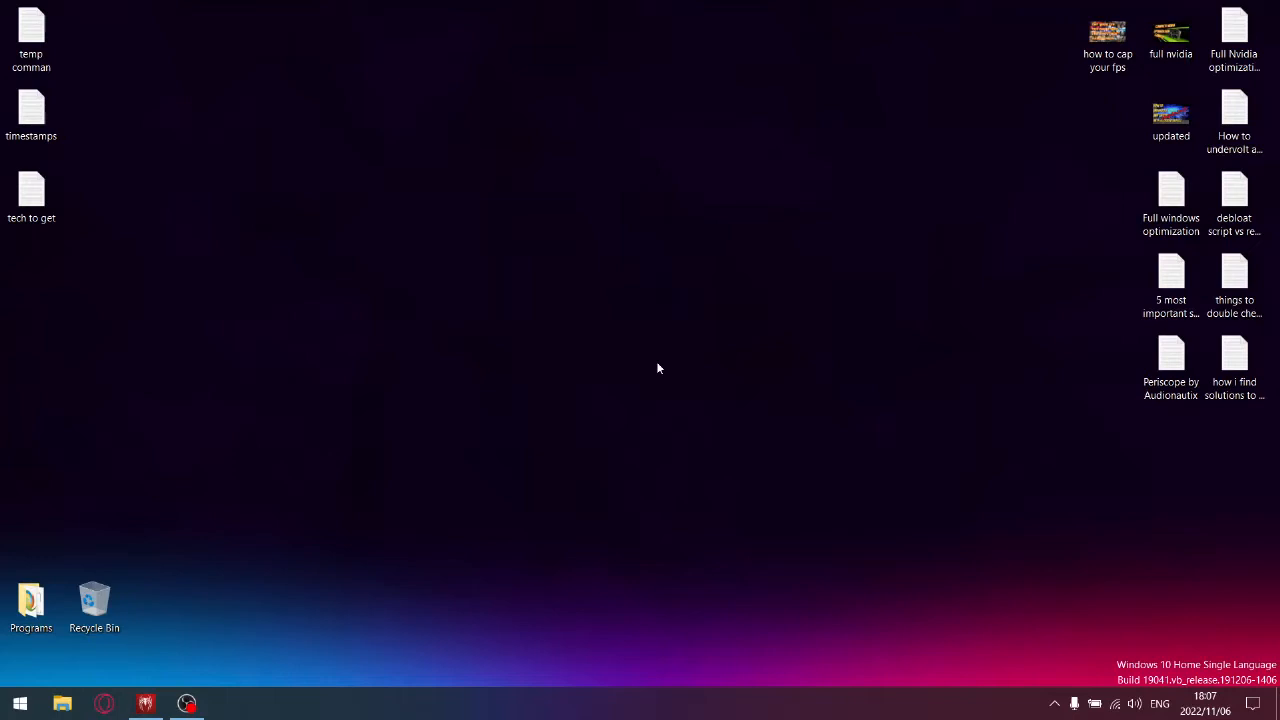
{"action": "mouse_move", "coordinate": [1100, 710]}
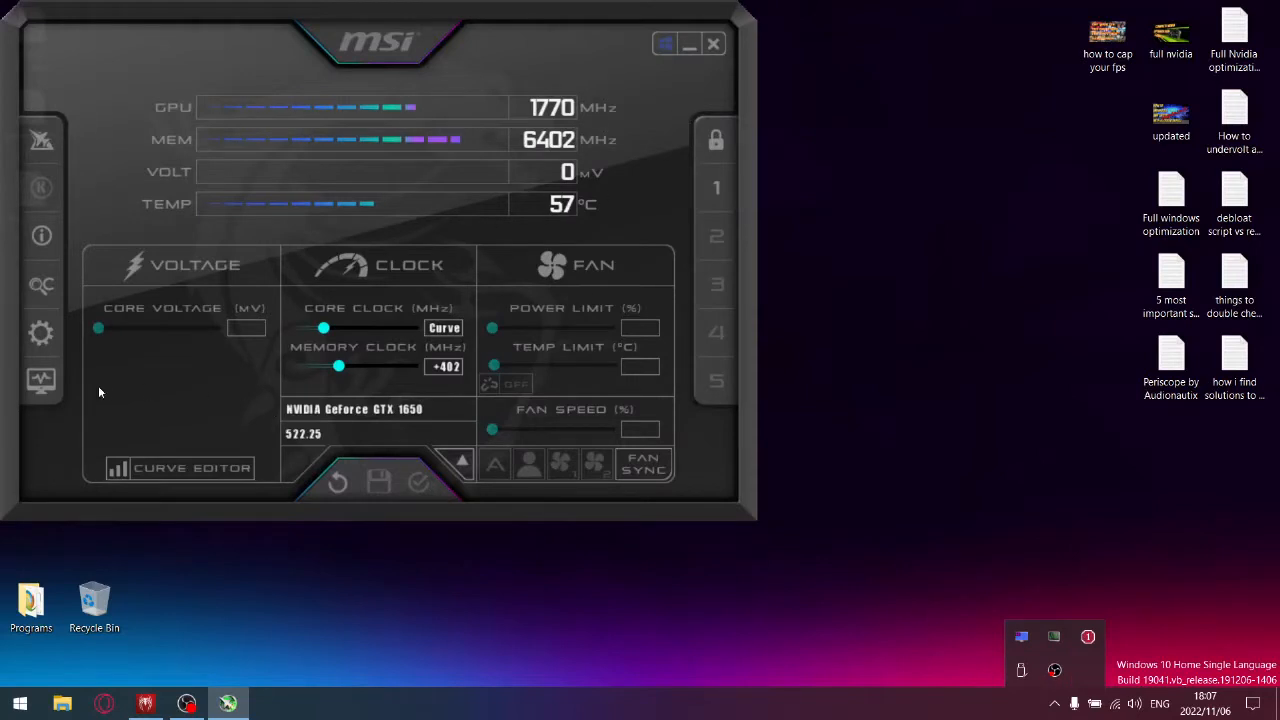
- Open Afterburner's Monitoring settings to choose the GPU, VRAM, CPU, RAM and FPS overlay readings
{"action": "left_click", "coordinate": [41, 333]}
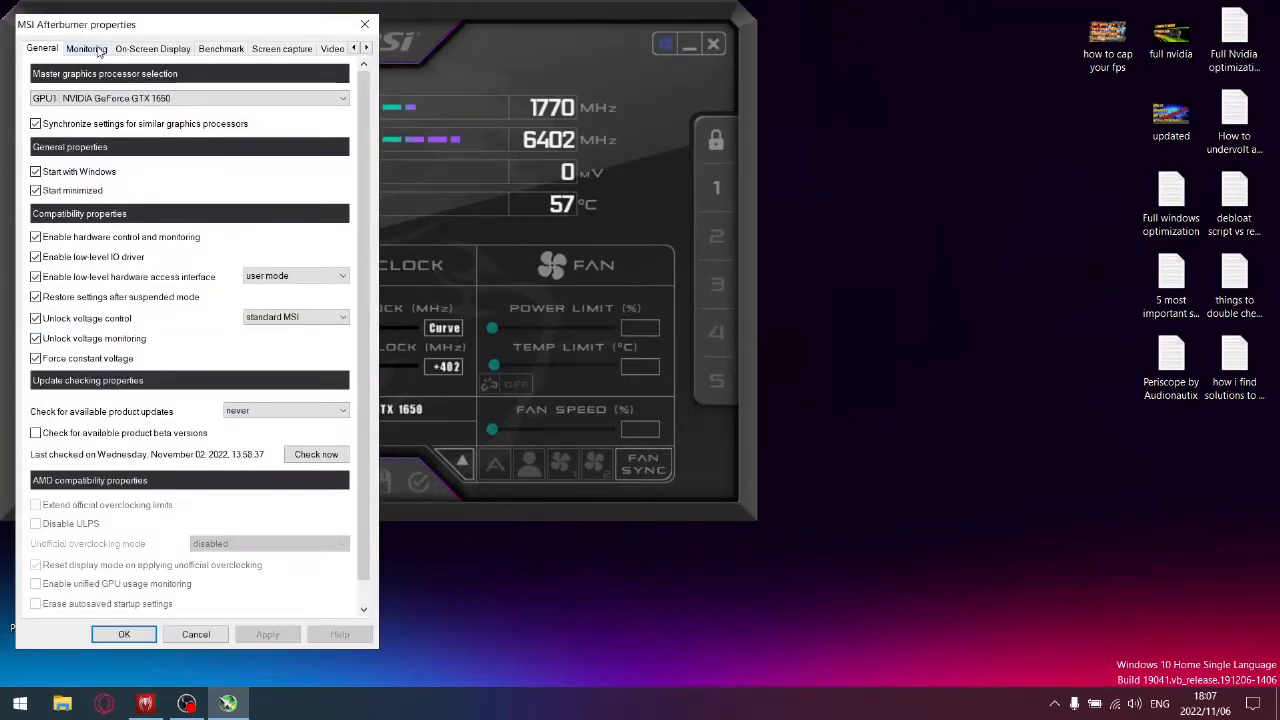
{"action": "left_click", "coordinate": [86, 48]}
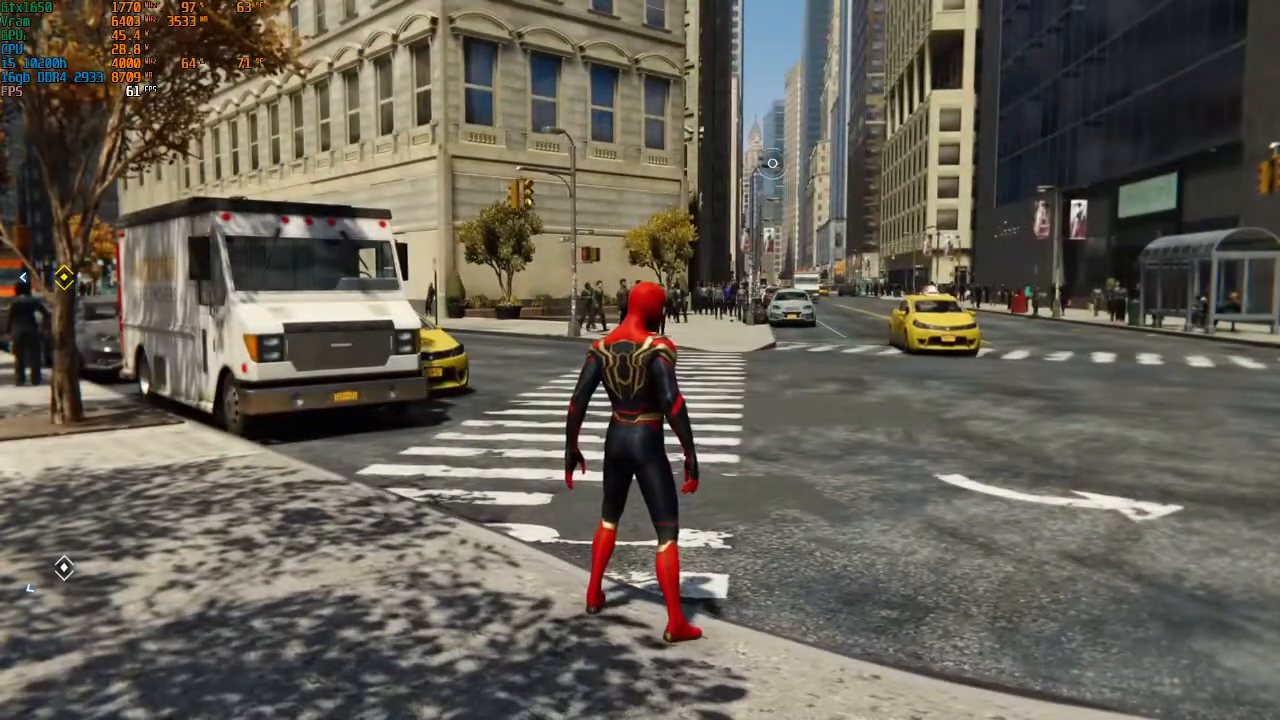
- Bring up the RivaTuner Statistics Server main window from the system tray
{"action": "left_click", "coordinate": [20, 703]}
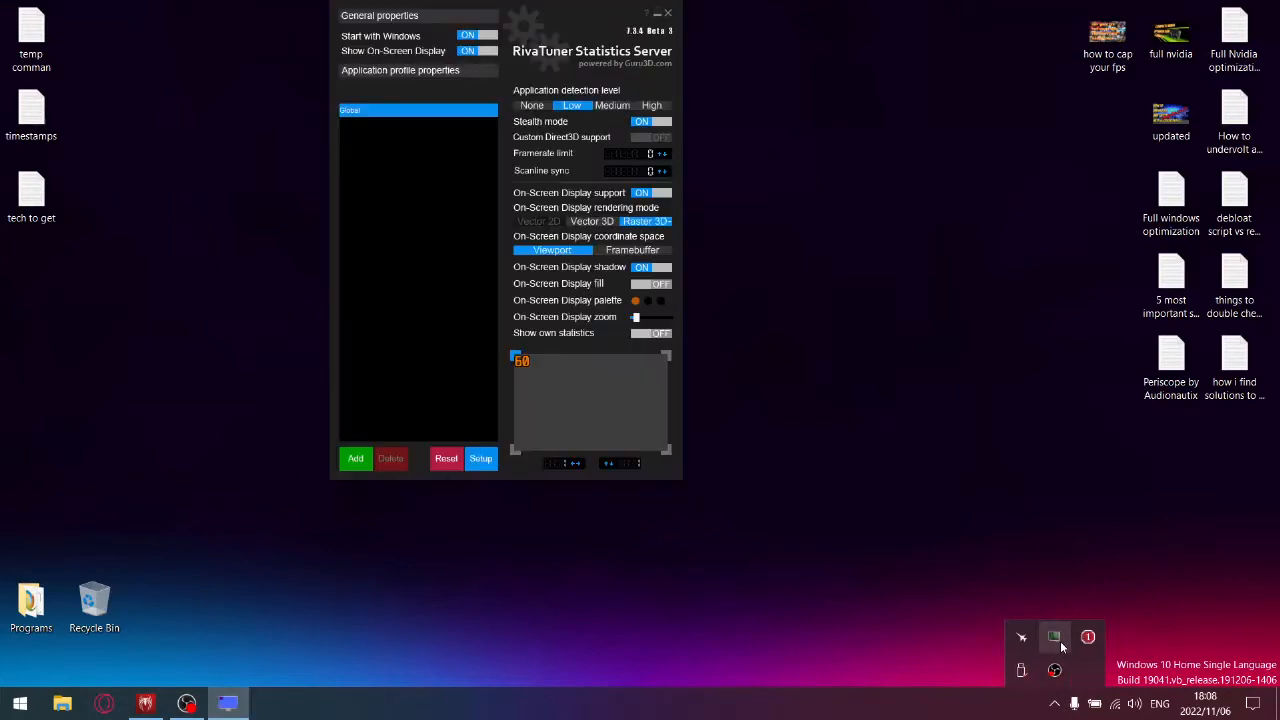
{"action": "mouse_move", "coordinate": [872, 590]}
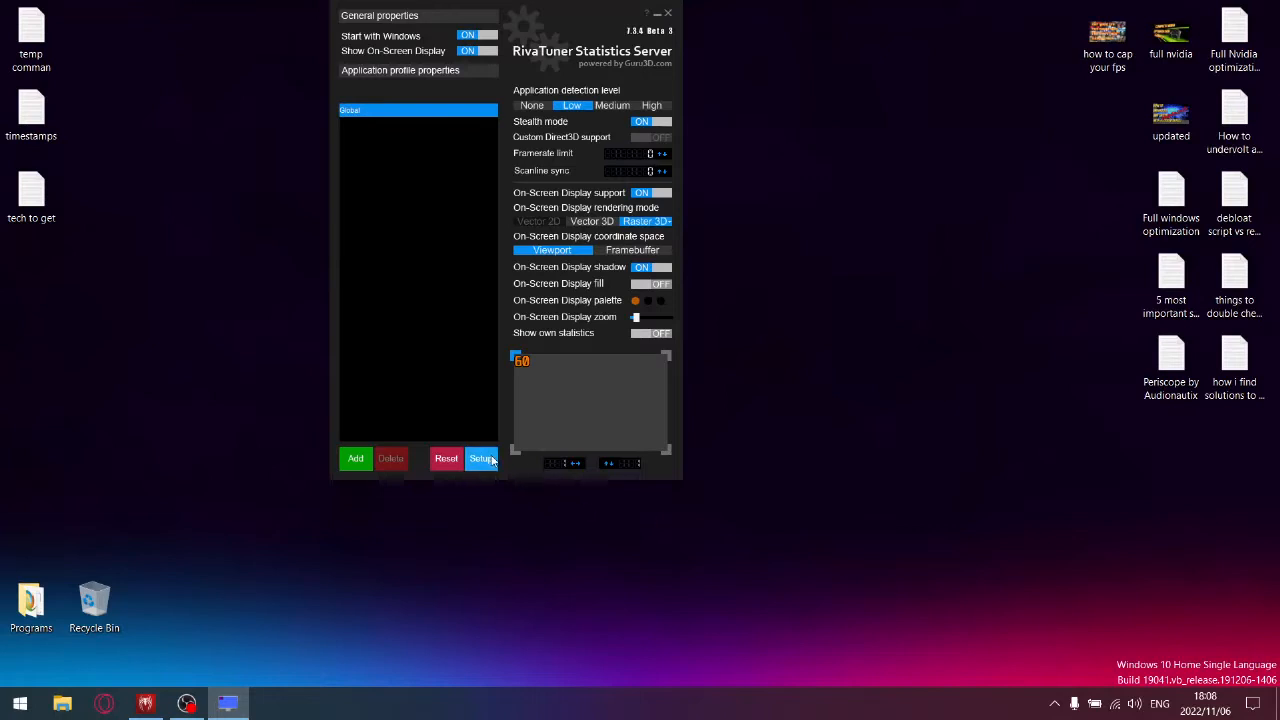
- Enable benchmark mode in the RivaTuner compatibility properties and save the settings
{"action": "left_click", "coordinate": [481, 458]}
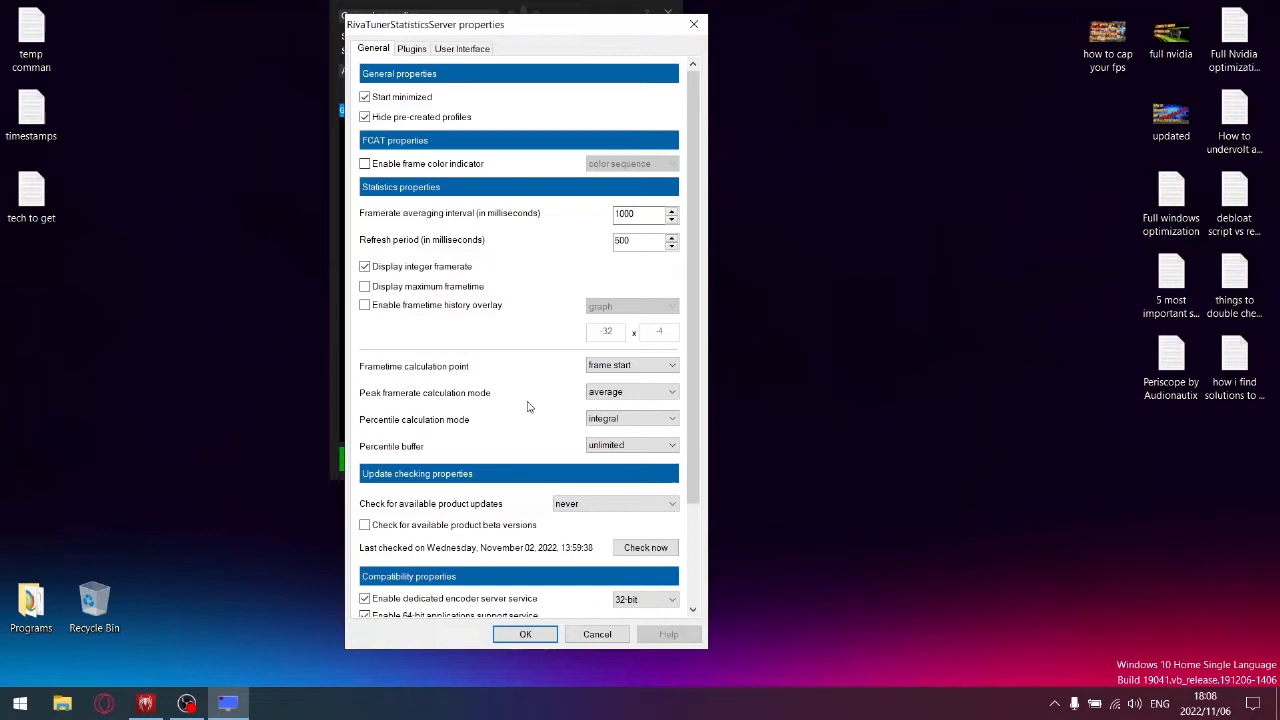
{"action": "mouse_move", "coordinate": [600, 173]}
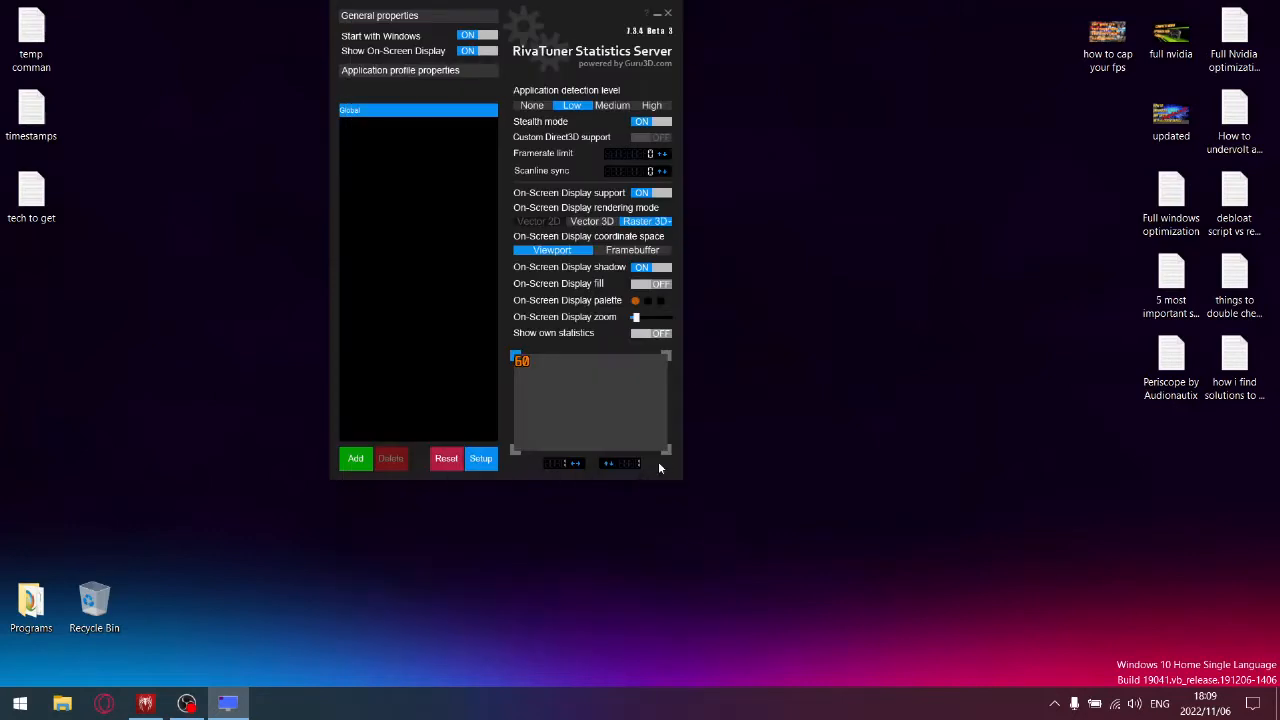
{"action": "left_click", "coordinate": [480, 458]}
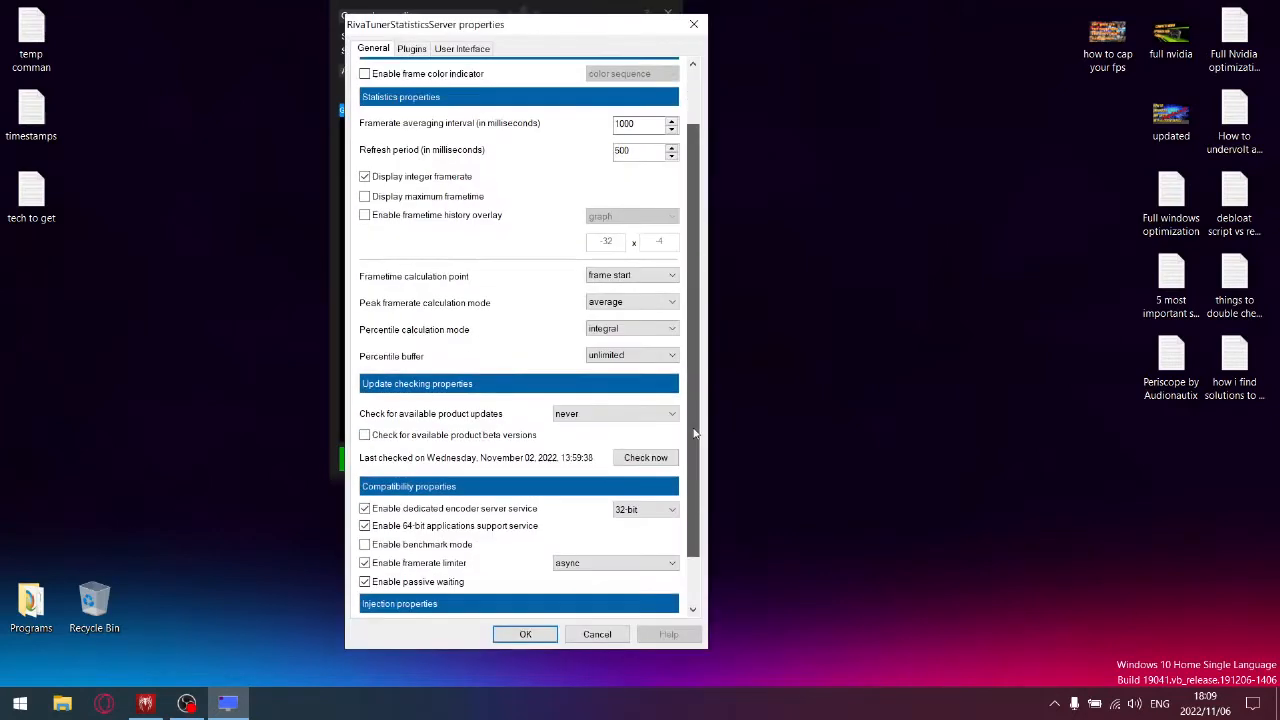
{"action": "scroll", "scroll_direction": "down", "scroll_amount": 3}
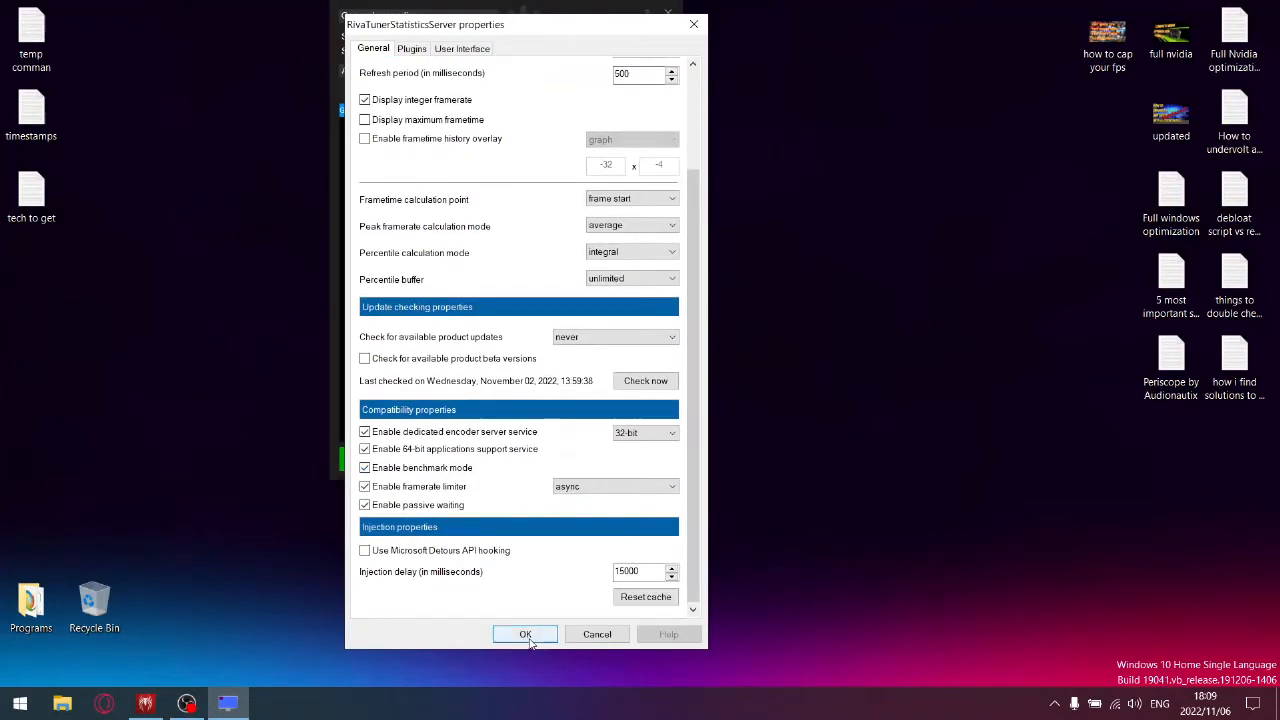
{"action": "left_click", "coordinate": [525, 634]}
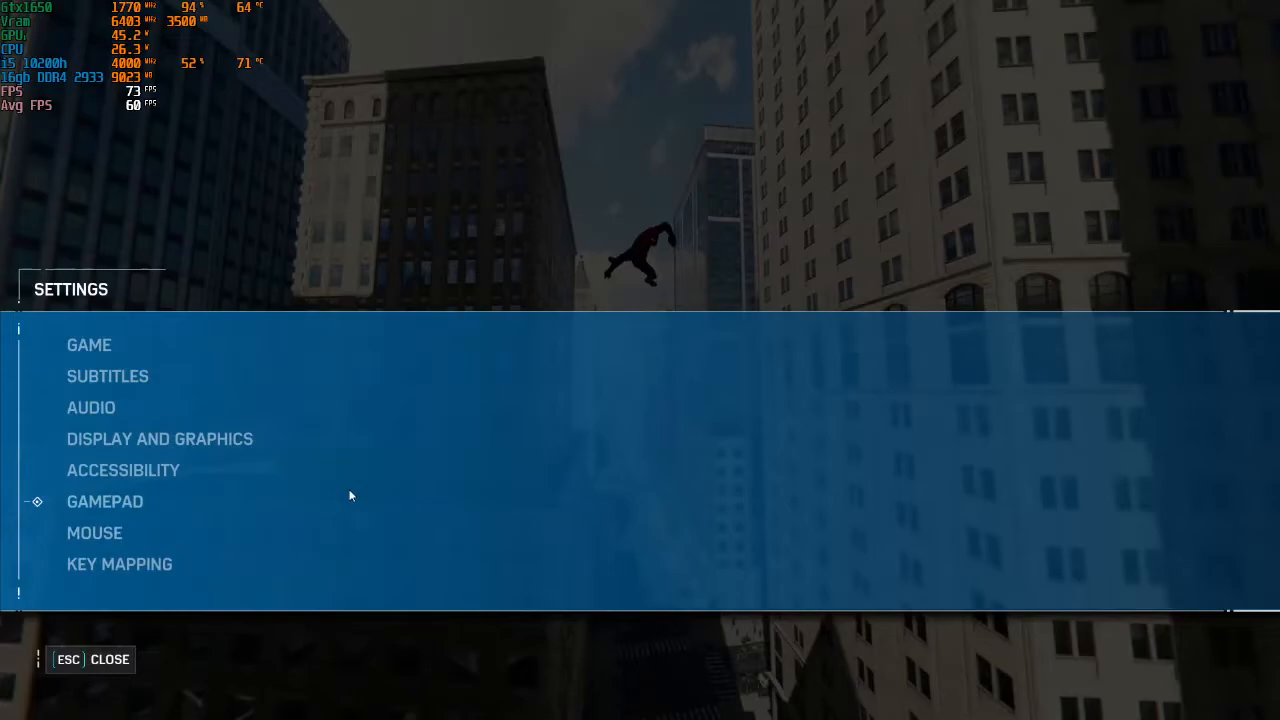
- Review the Graphics options, then view the Display settings with VSync on at 120 Hz
{"action": "left_click", "coordinate": [160, 439]}
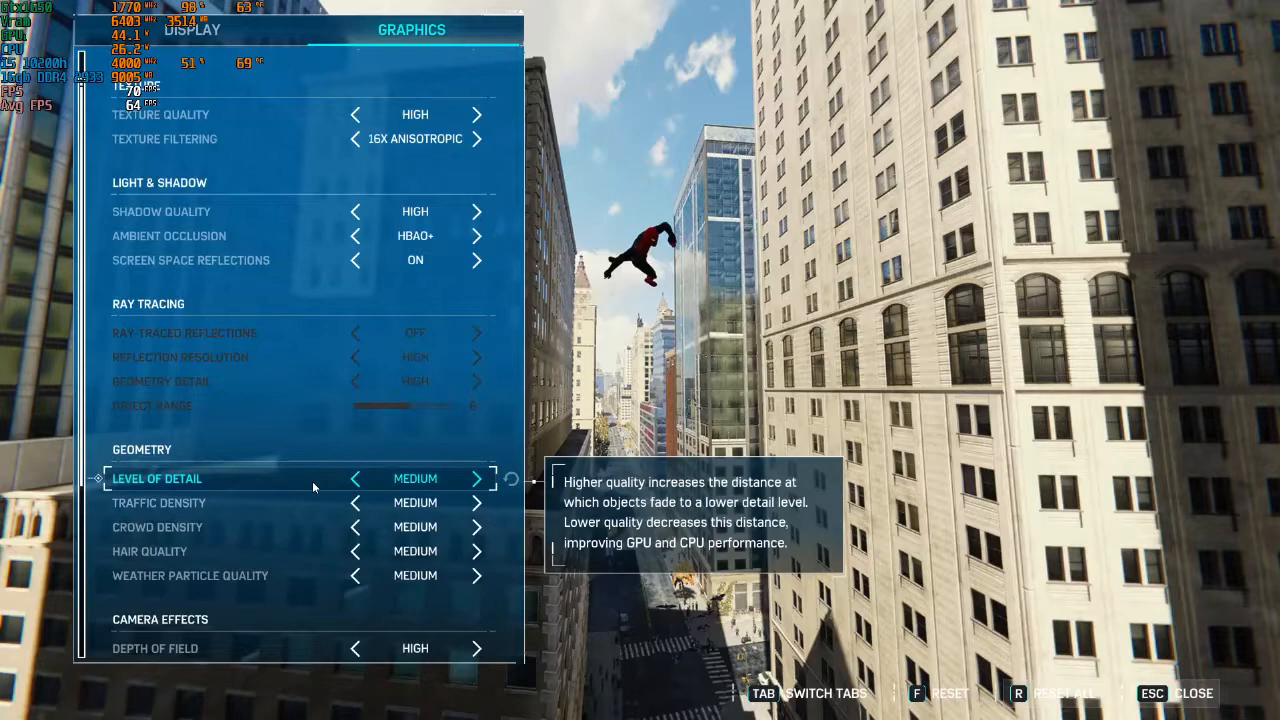
{"action": "scroll", "scroll_direction": "down", "scroll_amount": 3}
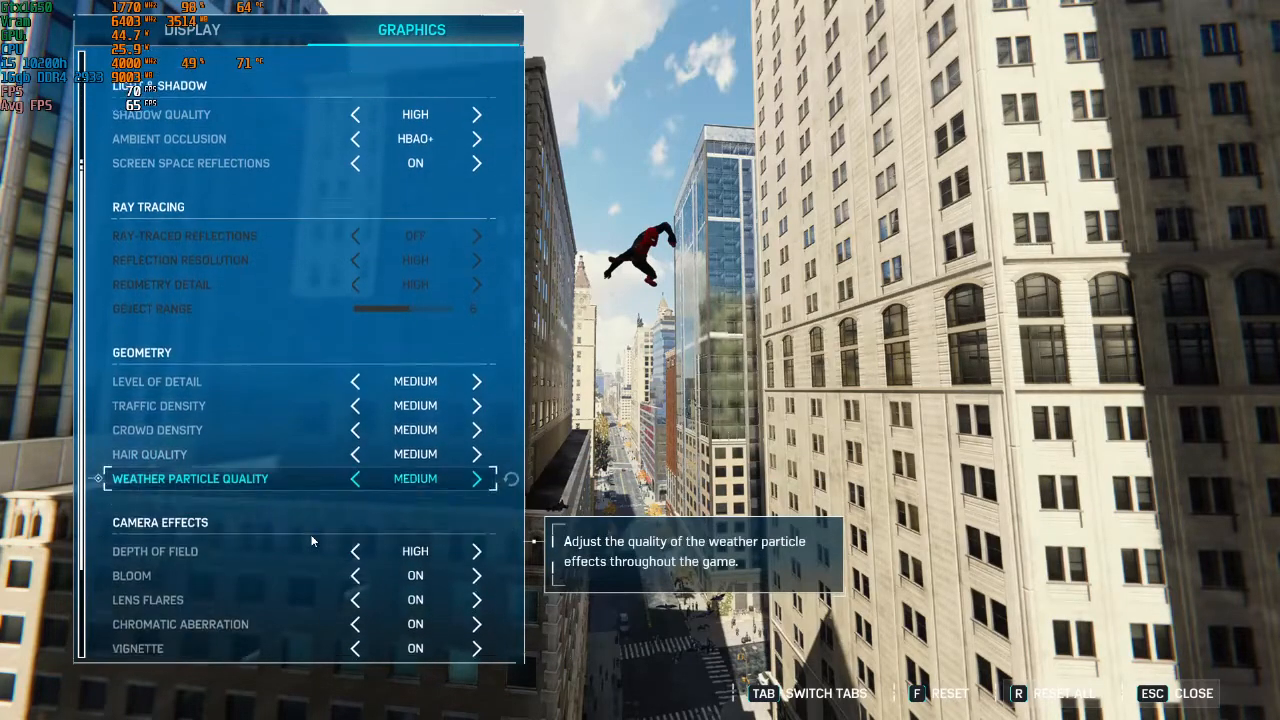
{"action": "scroll", "scroll_direction": "down", "scroll_amount": 3}
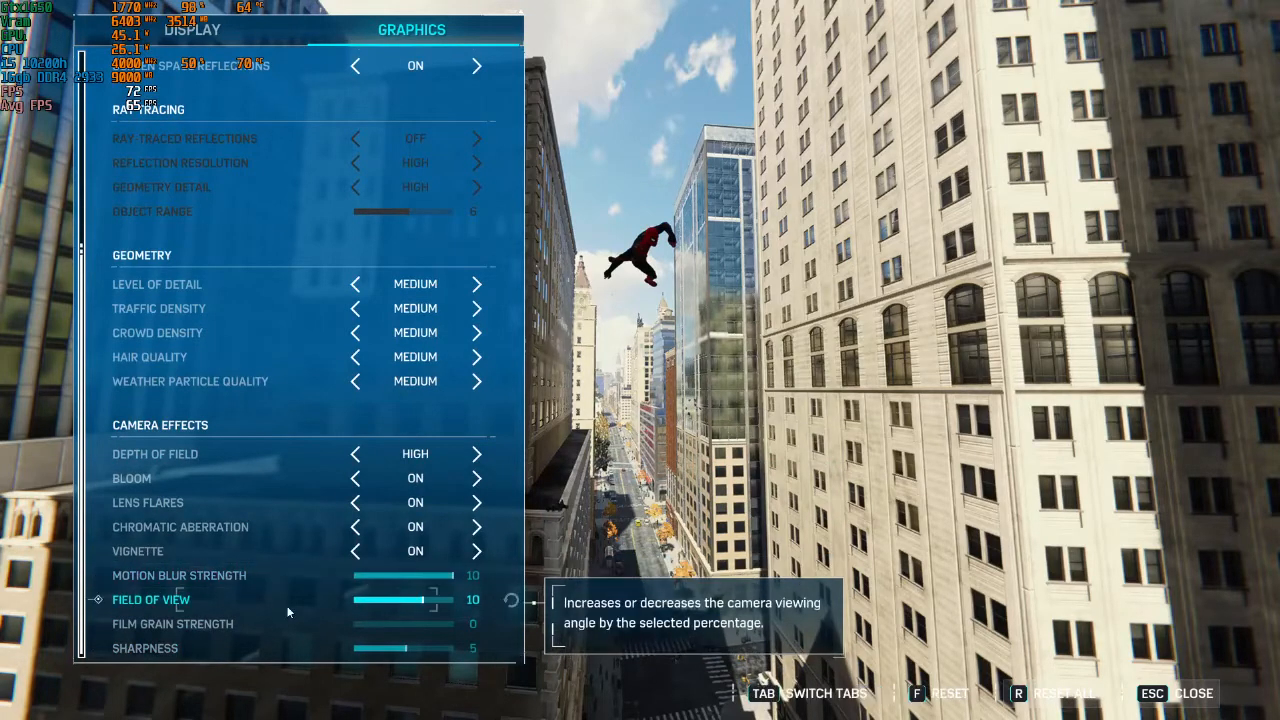
{"action": "left_click", "coordinate": [173, 623]}
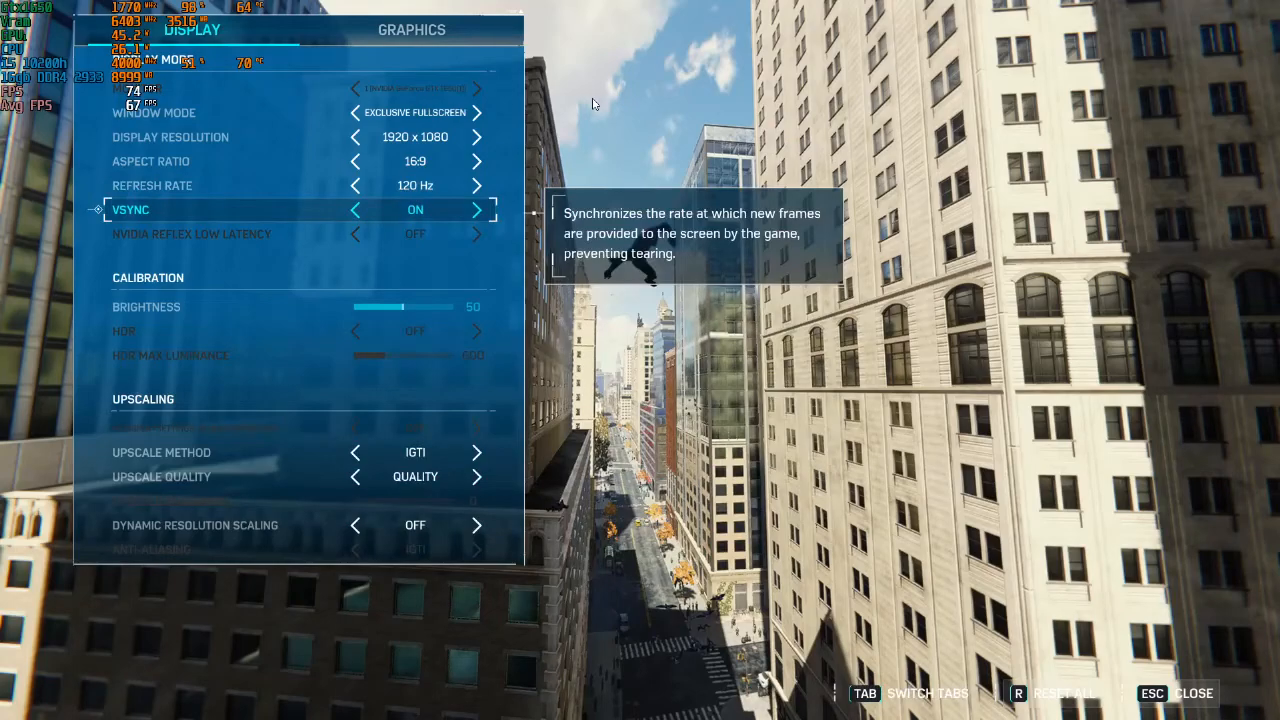
- Resume gameplay from the pause menu and swing through the city with the FPS overlay running uncapped
{"action": "key", "text": "Escape"}
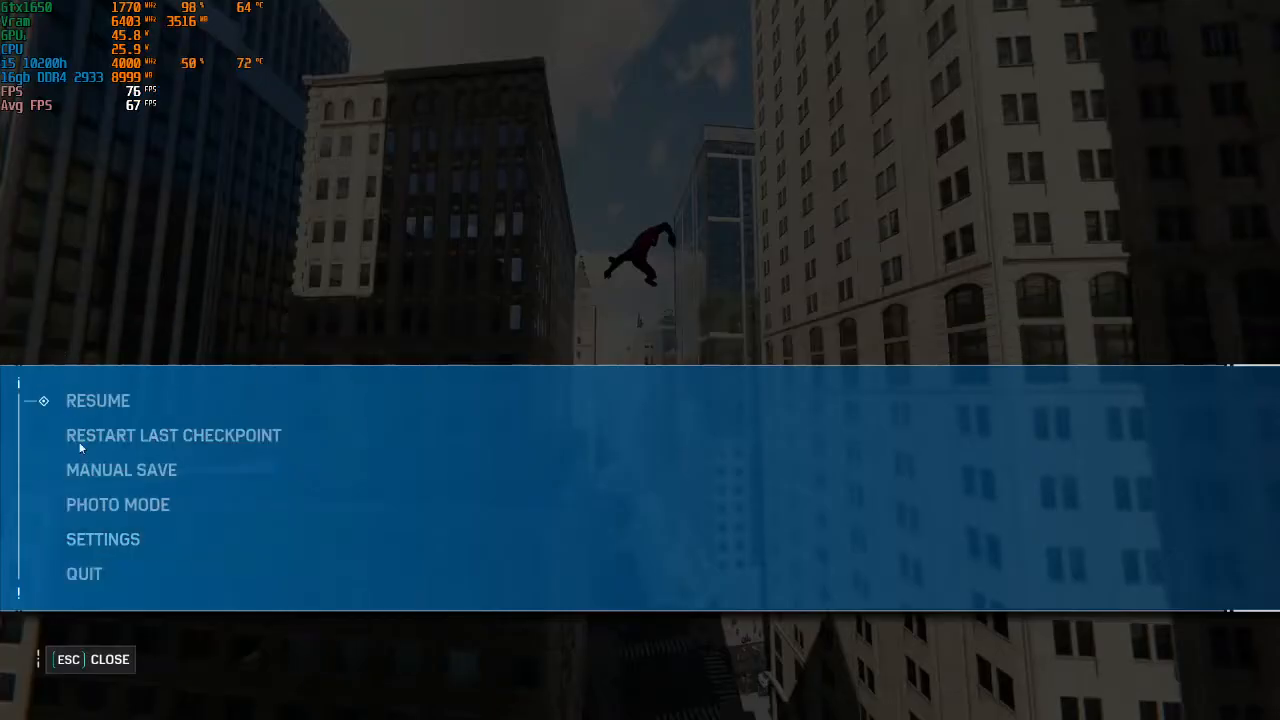
{"action": "left_click", "coordinate": [98, 400]}
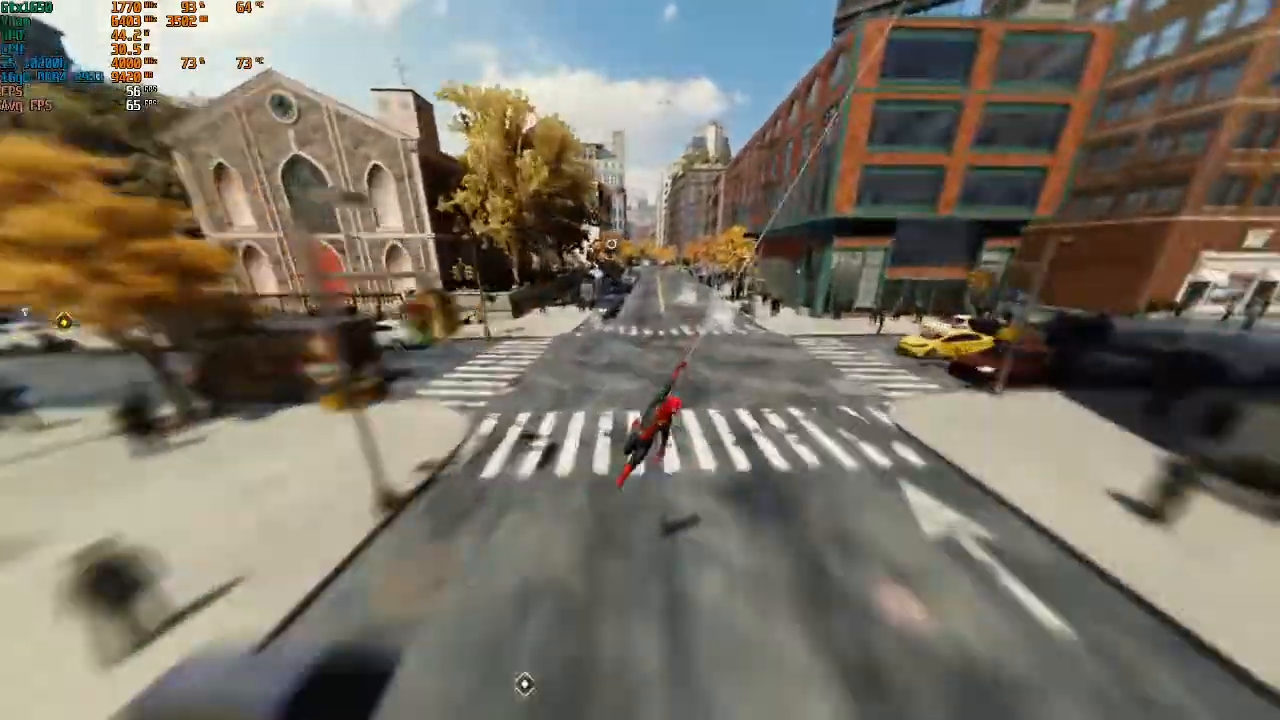
{"action": "mouse_move", "coordinate": [640, 360]}
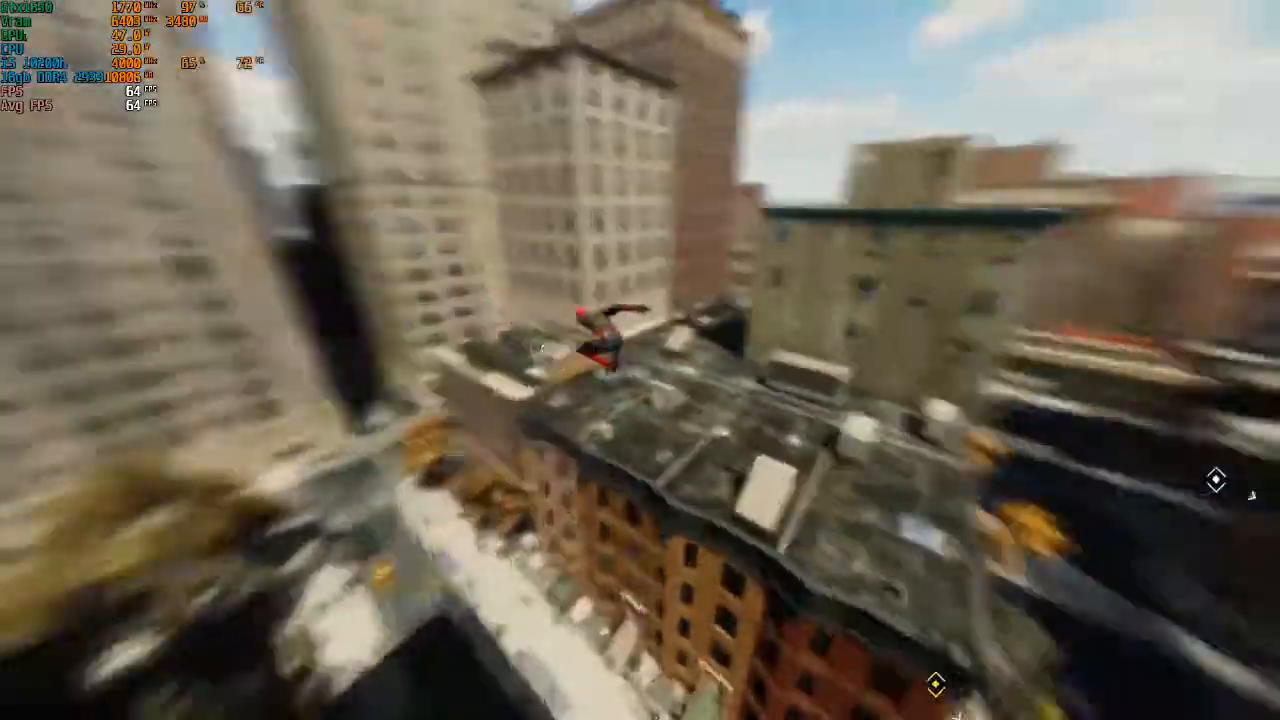
- Leave the game for the desktop to reach the RivaTuner limiter settings
{"action": "key", "text": "Escape"}
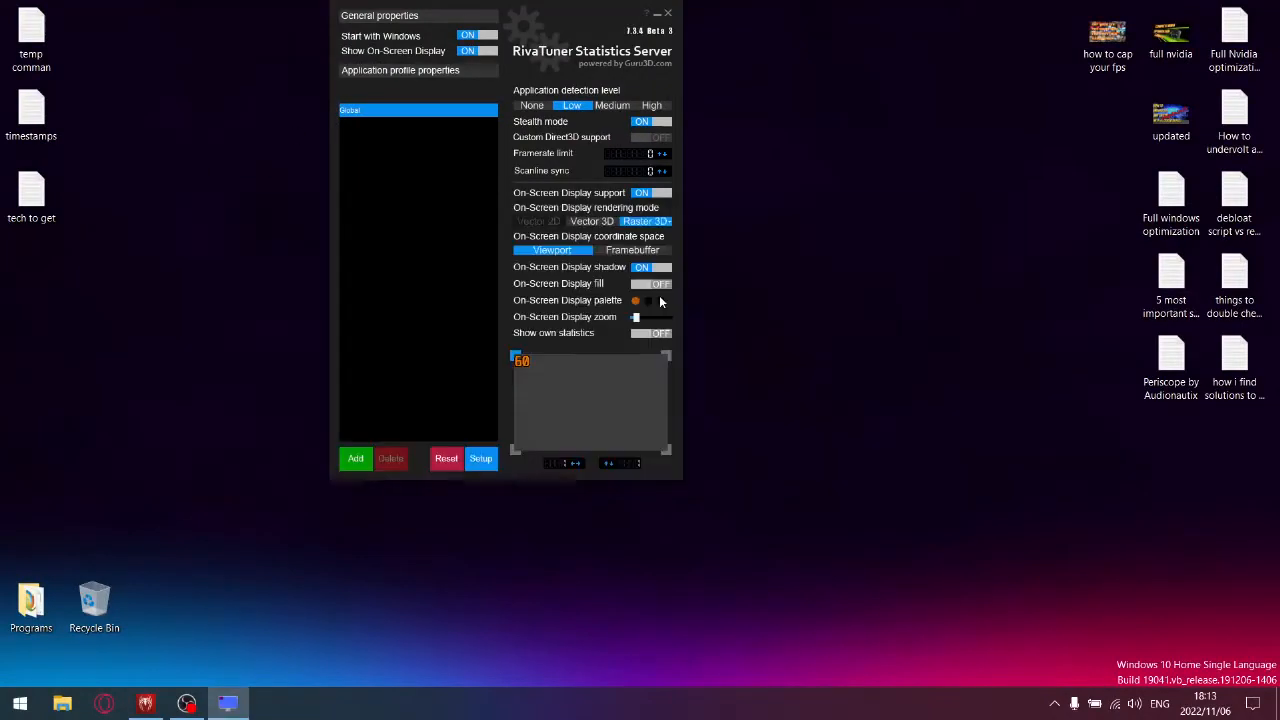
{"action": "mouse_move", "coordinate": [413, 465]}
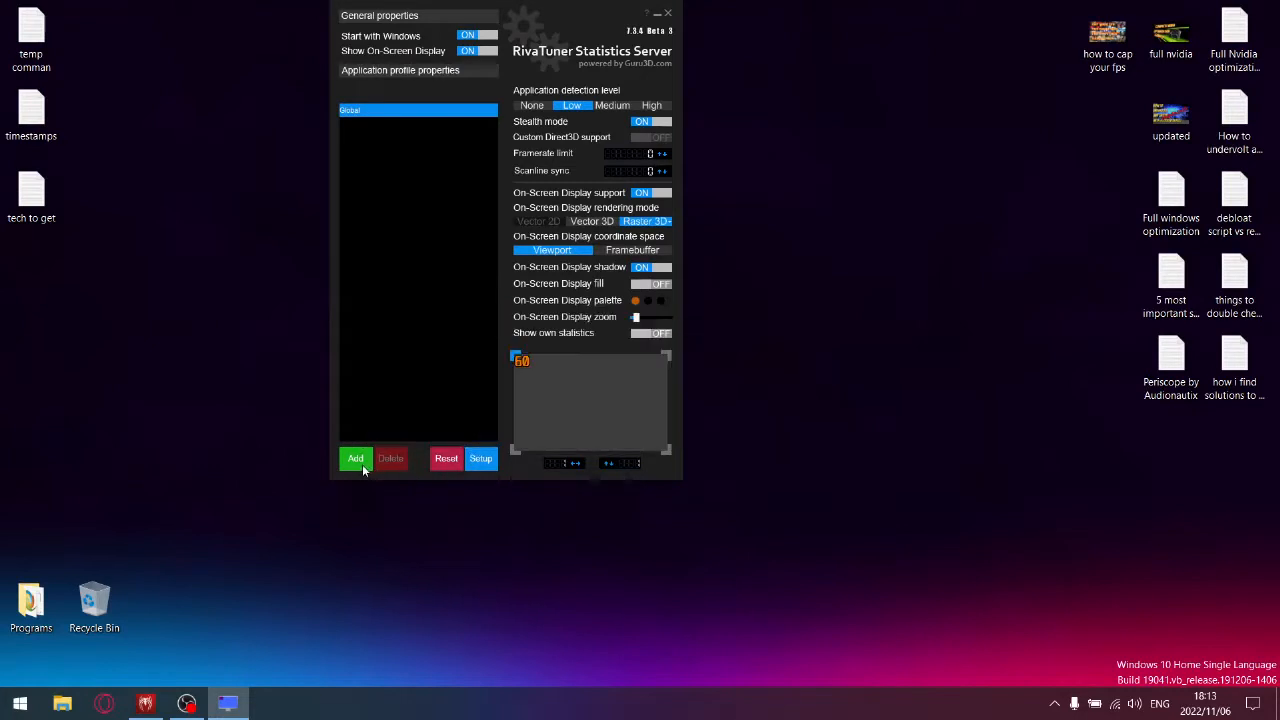
{"action": "mouse_move", "coordinate": [355, 459]}
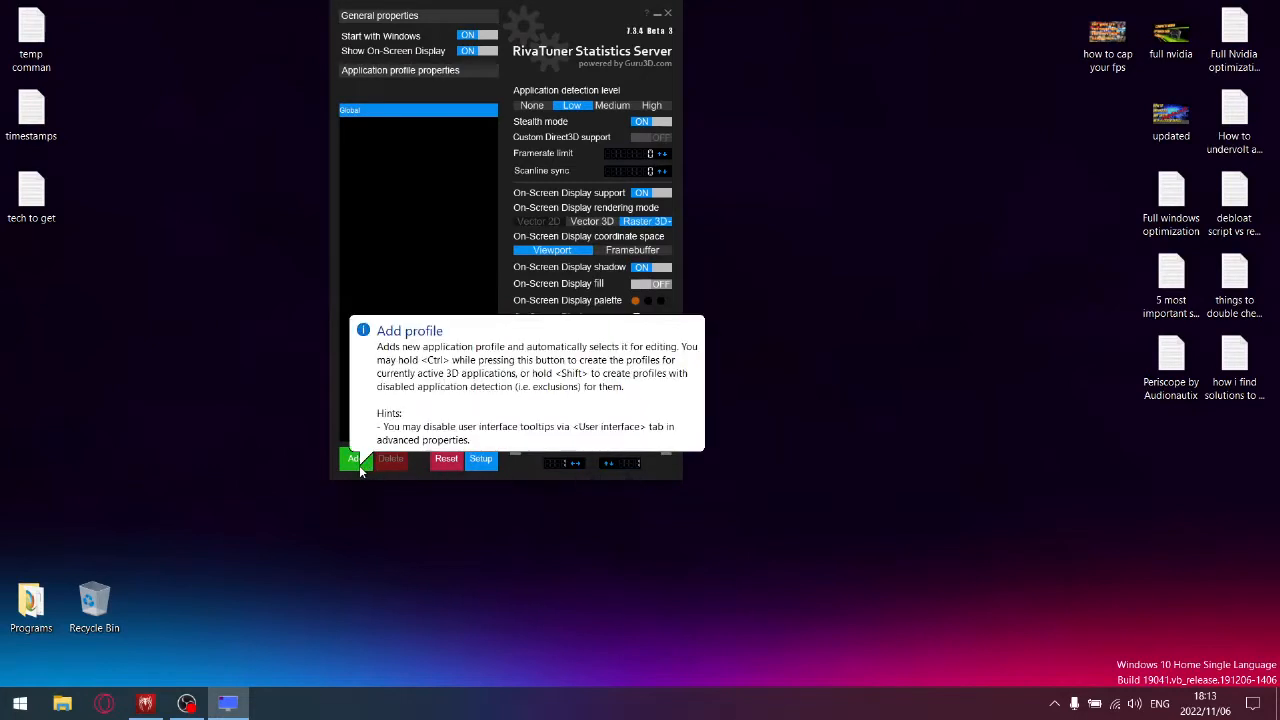
- Start adding a new application profile for the Spider-Man executable
{"action": "left_click", "coordinate": [353, 458]}
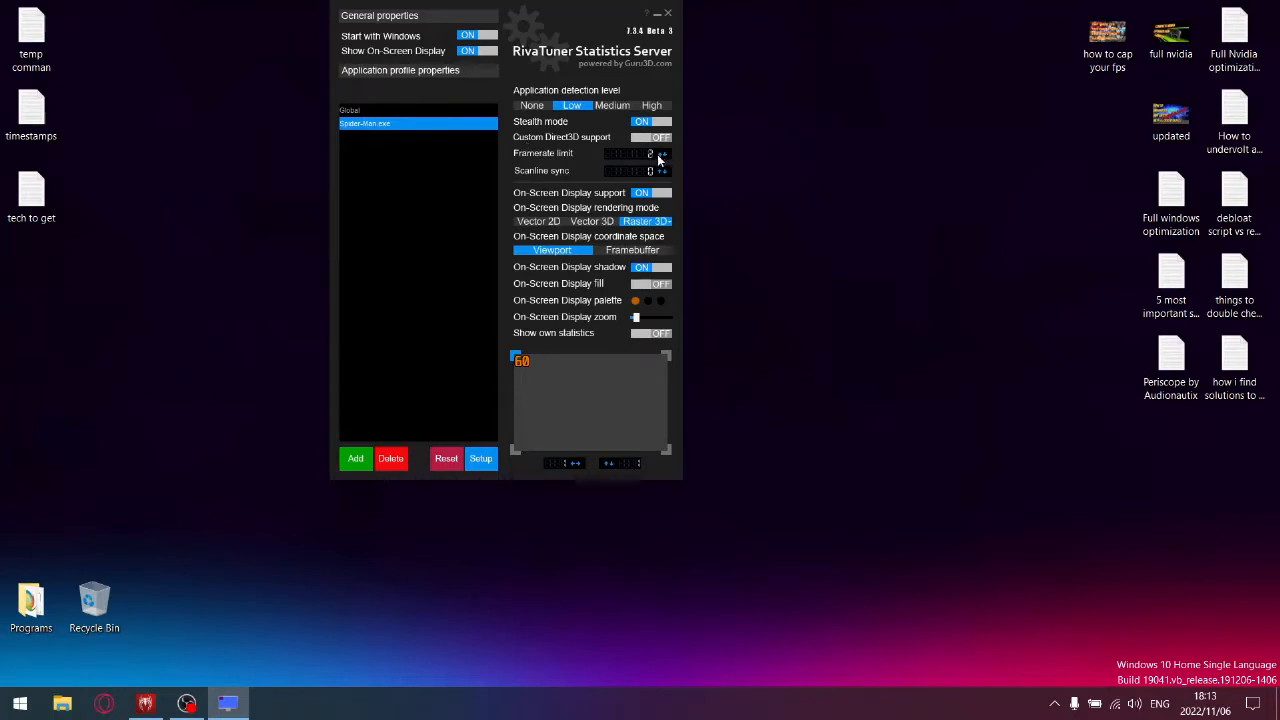
- Set the Spider-Man.exe framerate limit to 60, confirm the limiter properties, and return to the game
{"action": "left_click", "coordinate": [660, 150]}
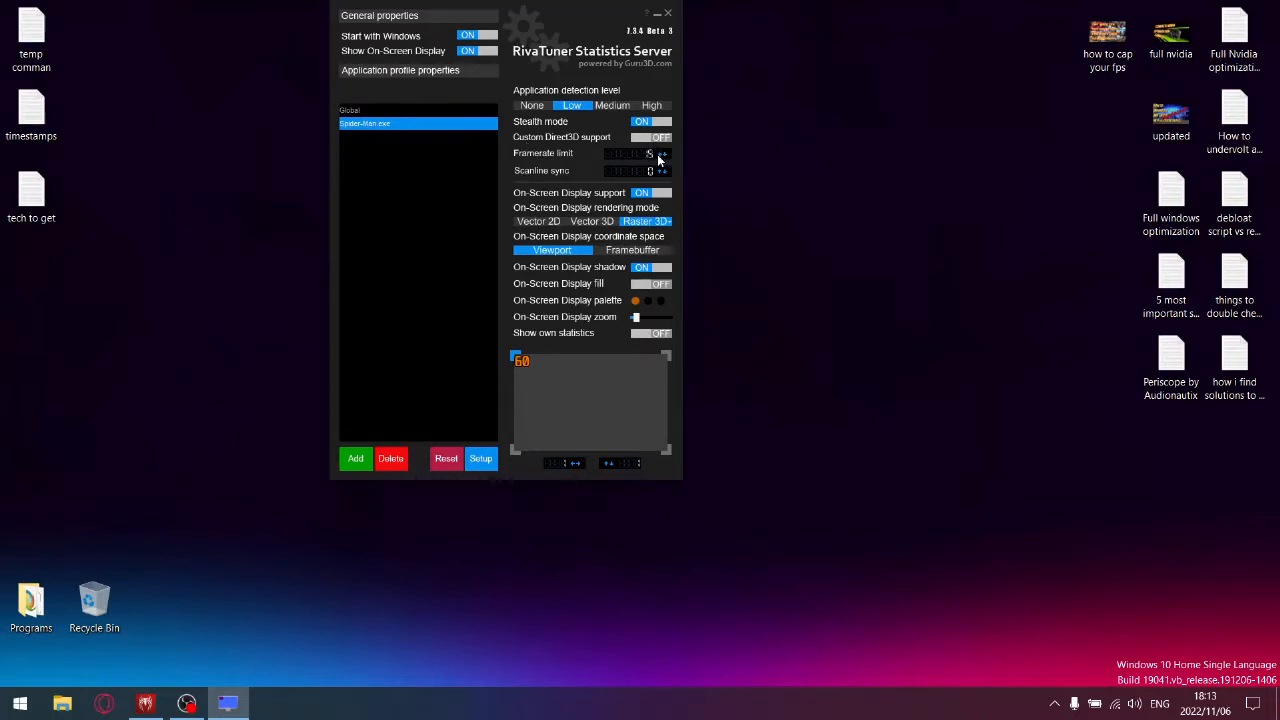
{"action": "left_click", "coordinate": [662, 151]}
{"action": "type", "text": "60"}
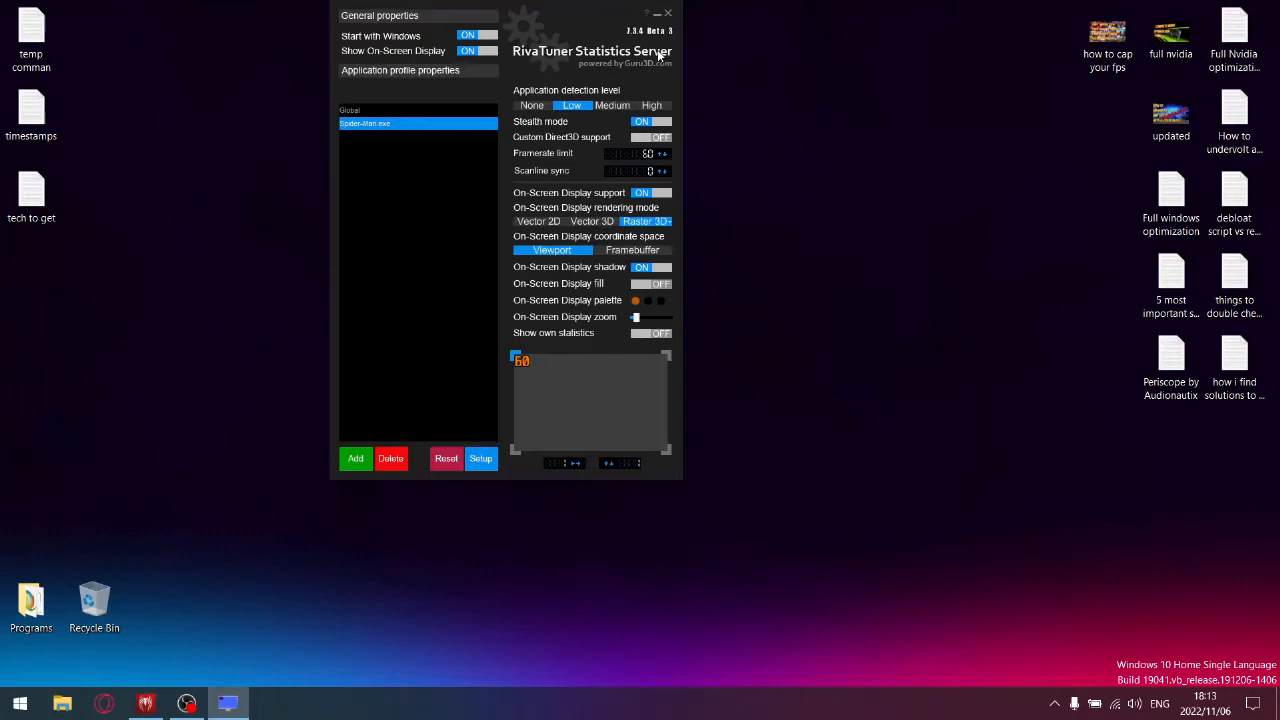
{"action": "mouse_move", "coordinate": [515, 426]}
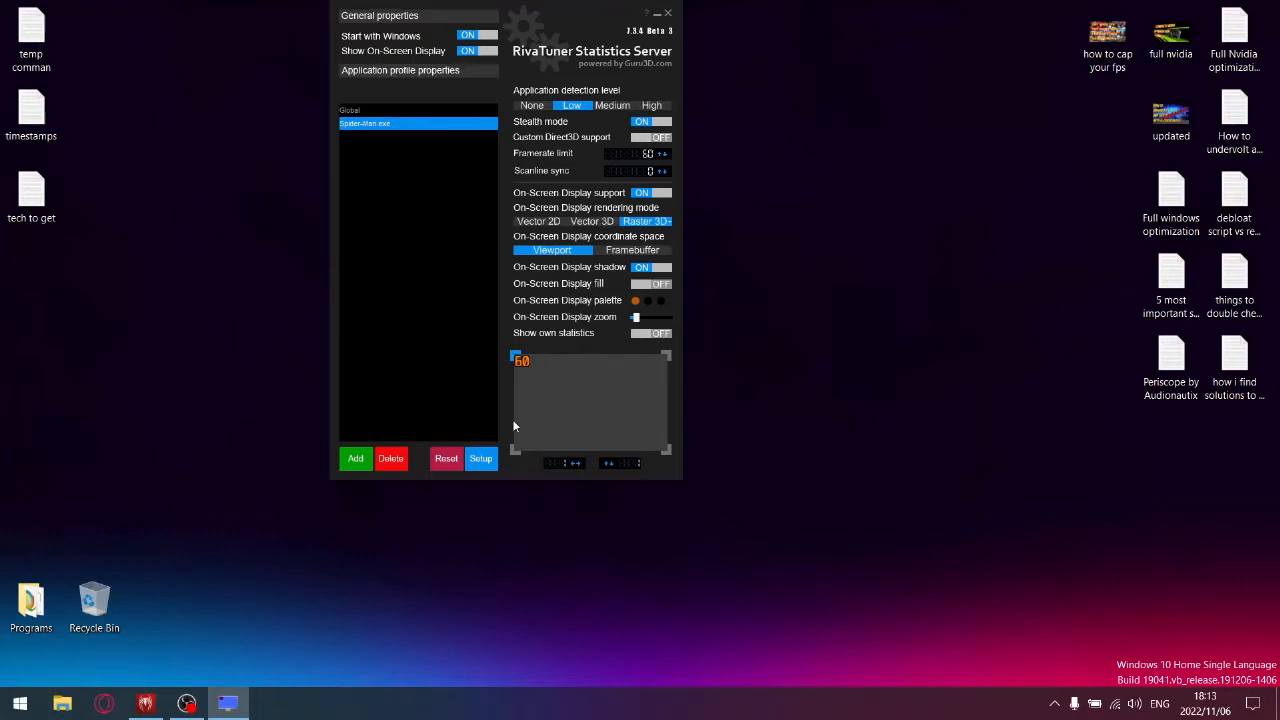
{"action": "left_click", "coordinate": [480, 458]}
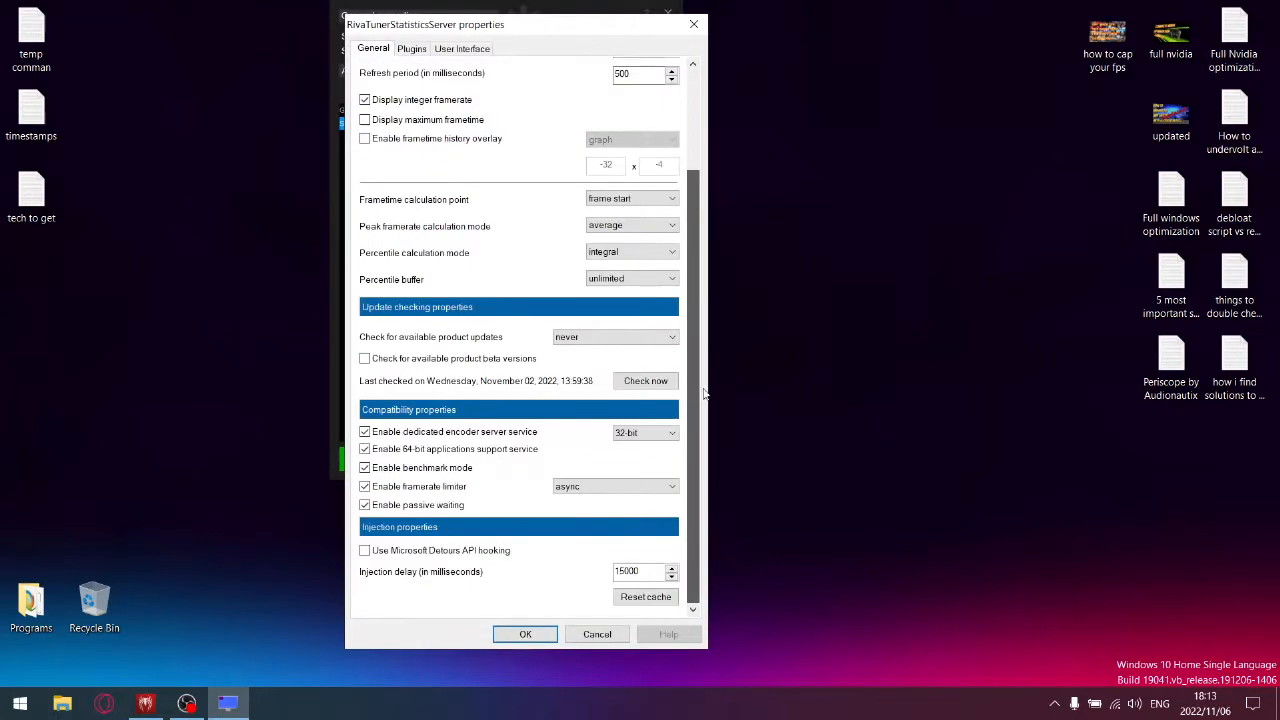
{"action": "left_click", "coordinate": [365, 467]}
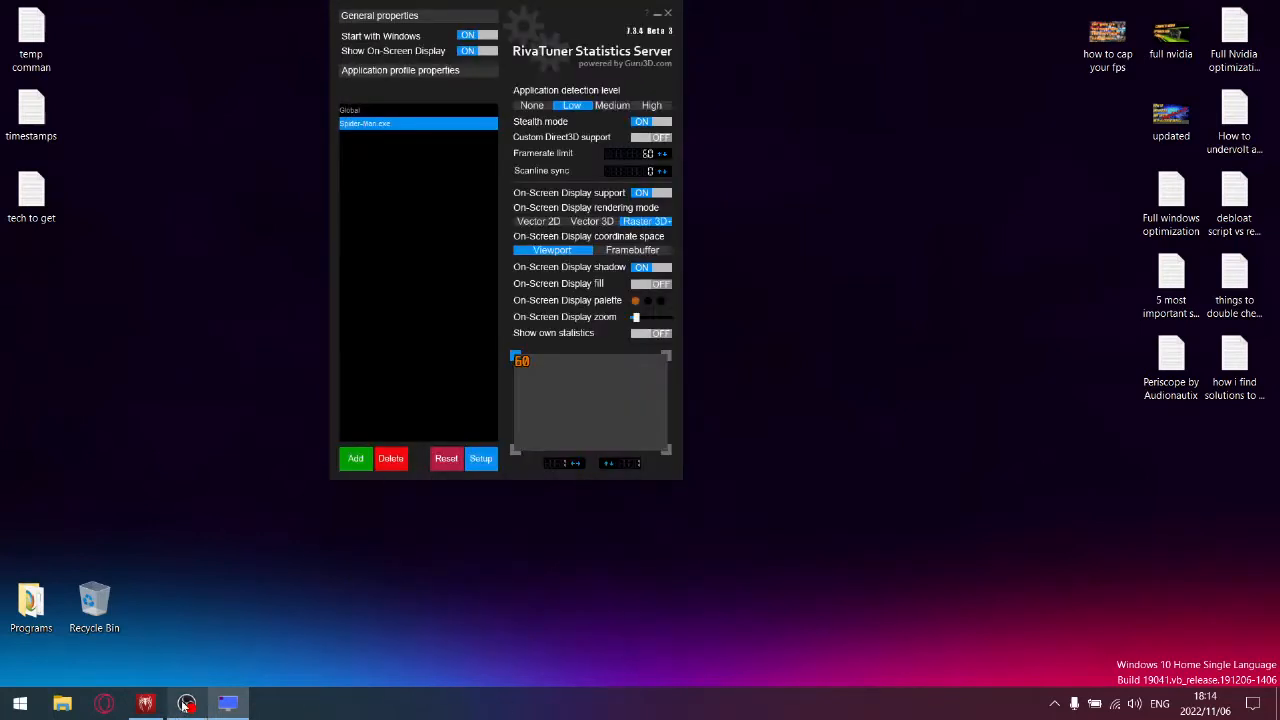
{"action": "left_click", "coordinate": [668, 12]}
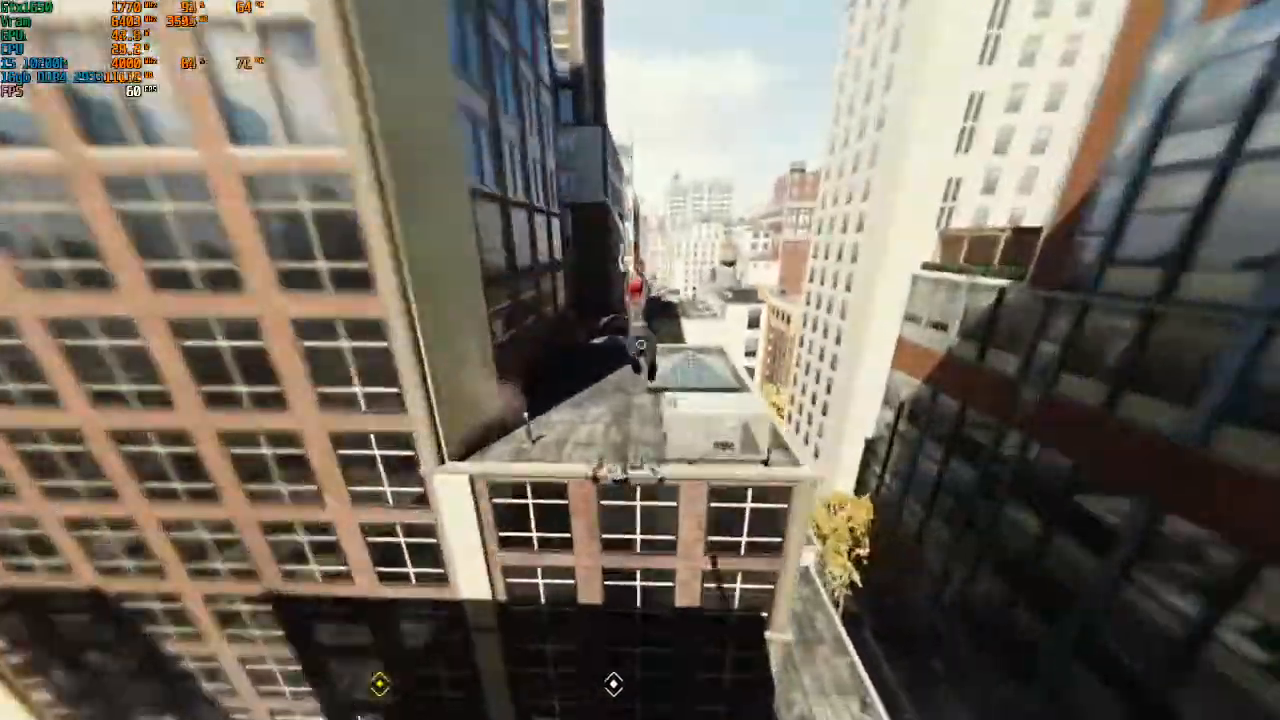
{"action": "mouse_move", "coordinate": [640, 360]}
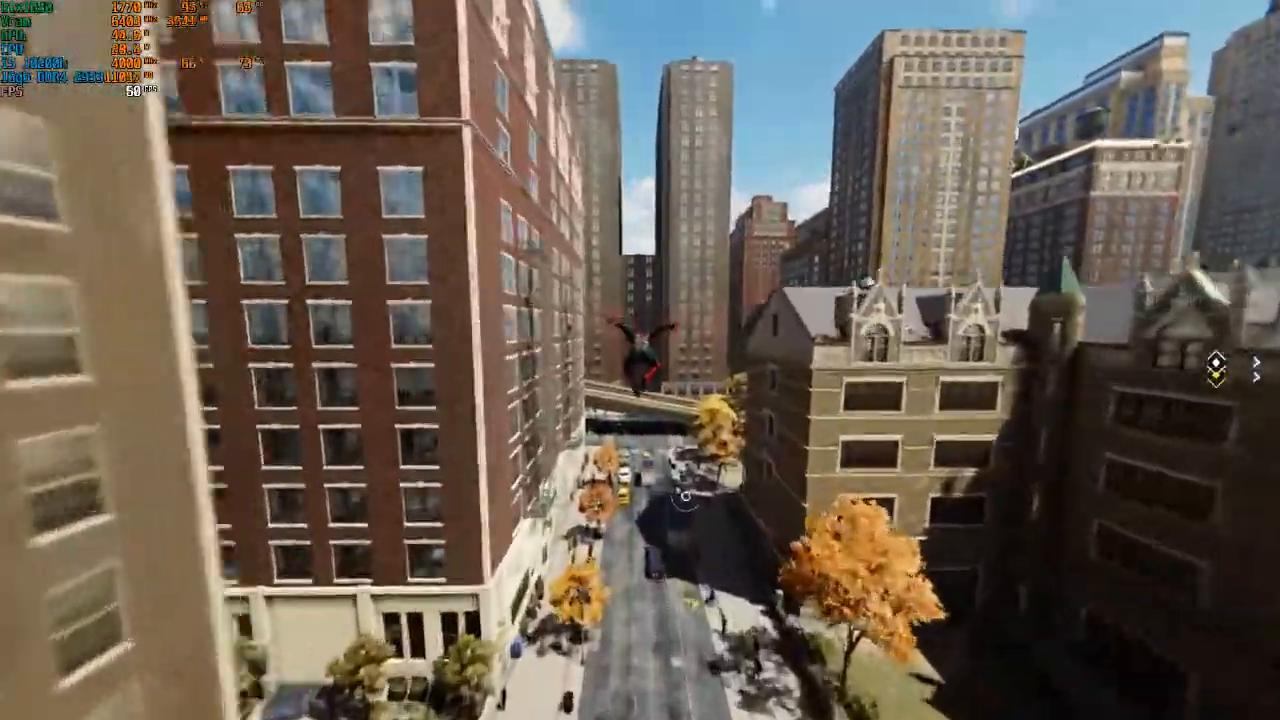
{"action": "mouse_move", "coordinate": [640, 360]}
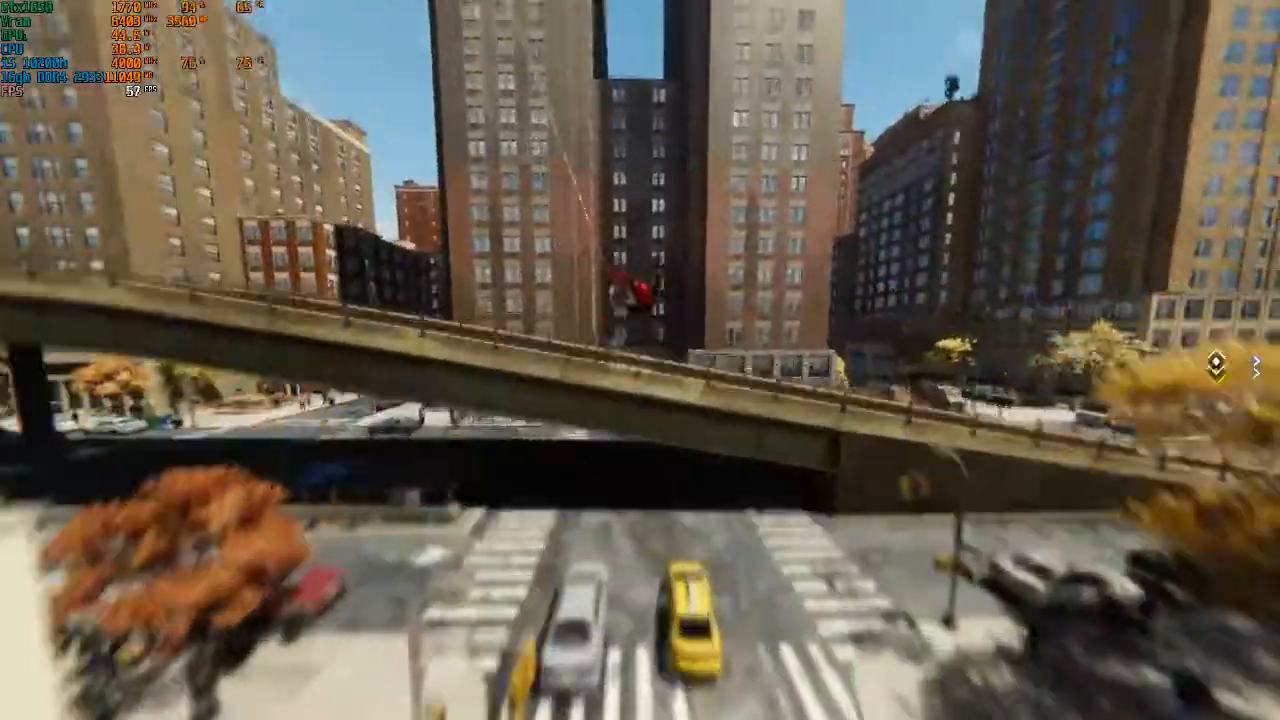